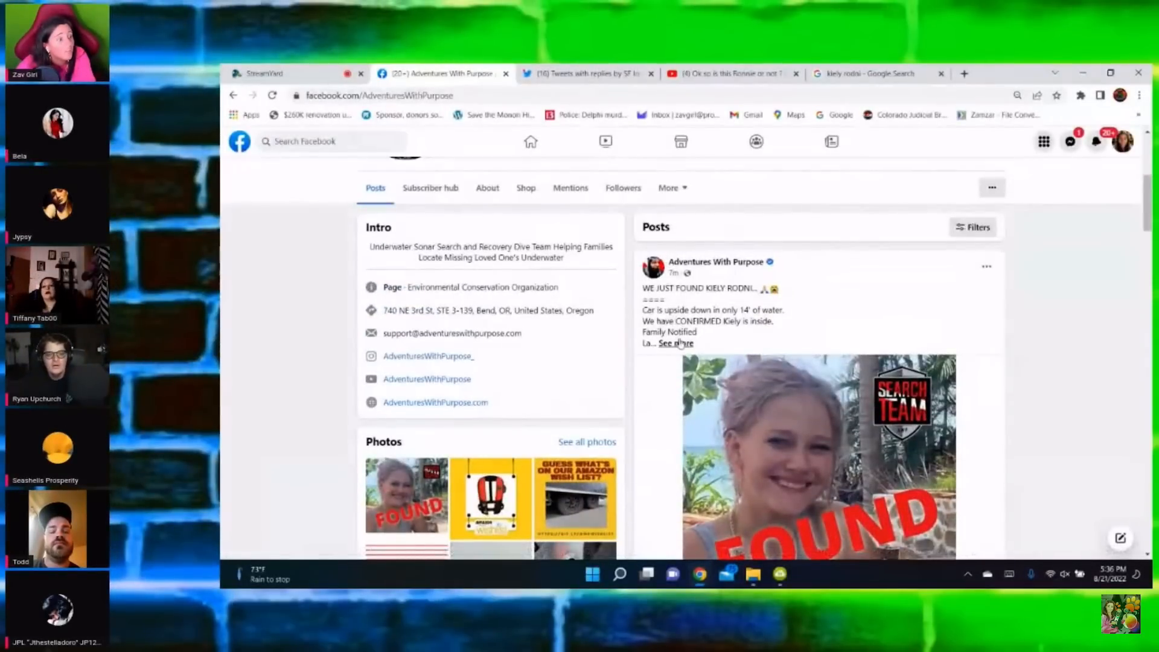
Expand the Adventures With Purpose post and scroll to the FOUND photo and reactions.
left_click(675, 342)
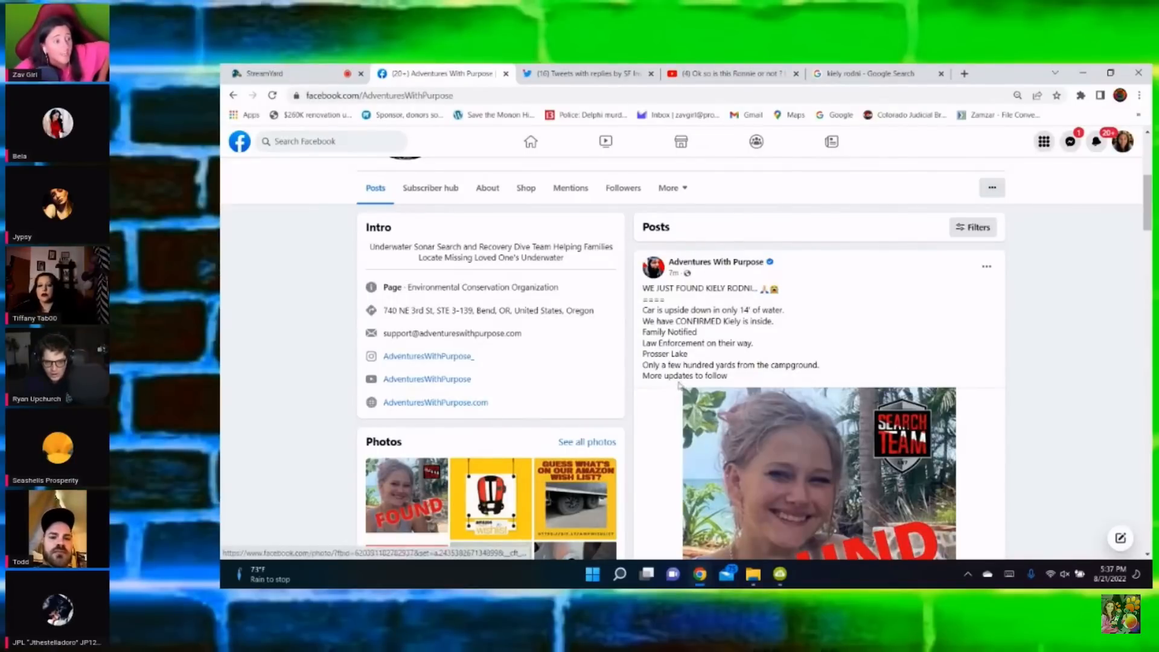
scroll("down", 3)
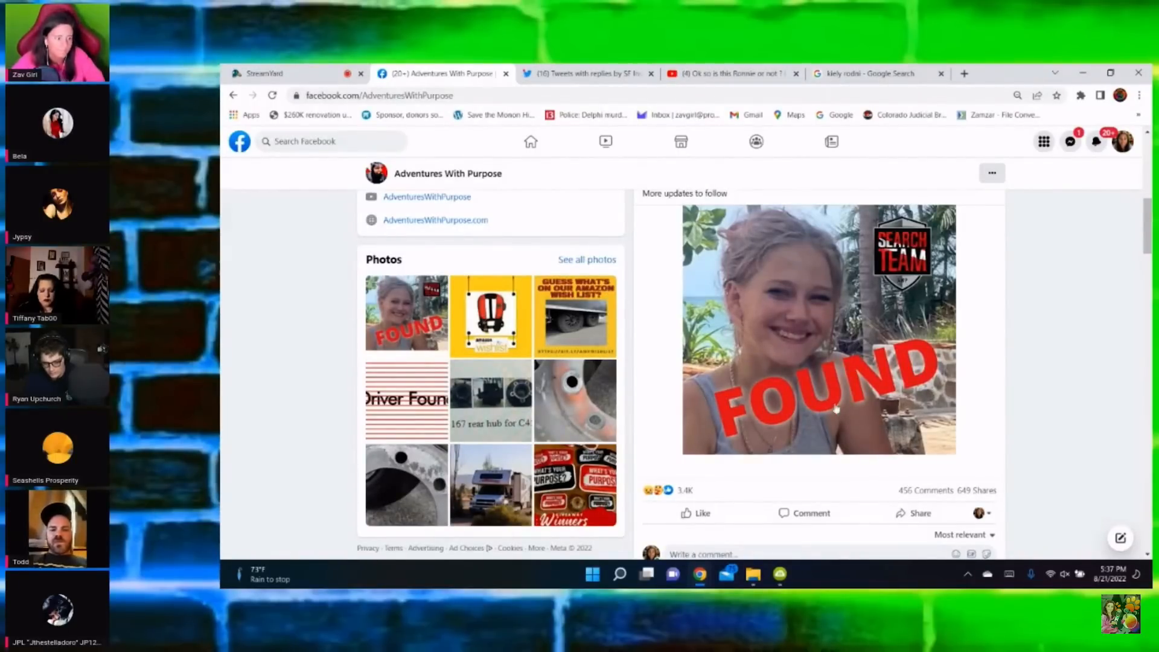
scroll("down", 3)
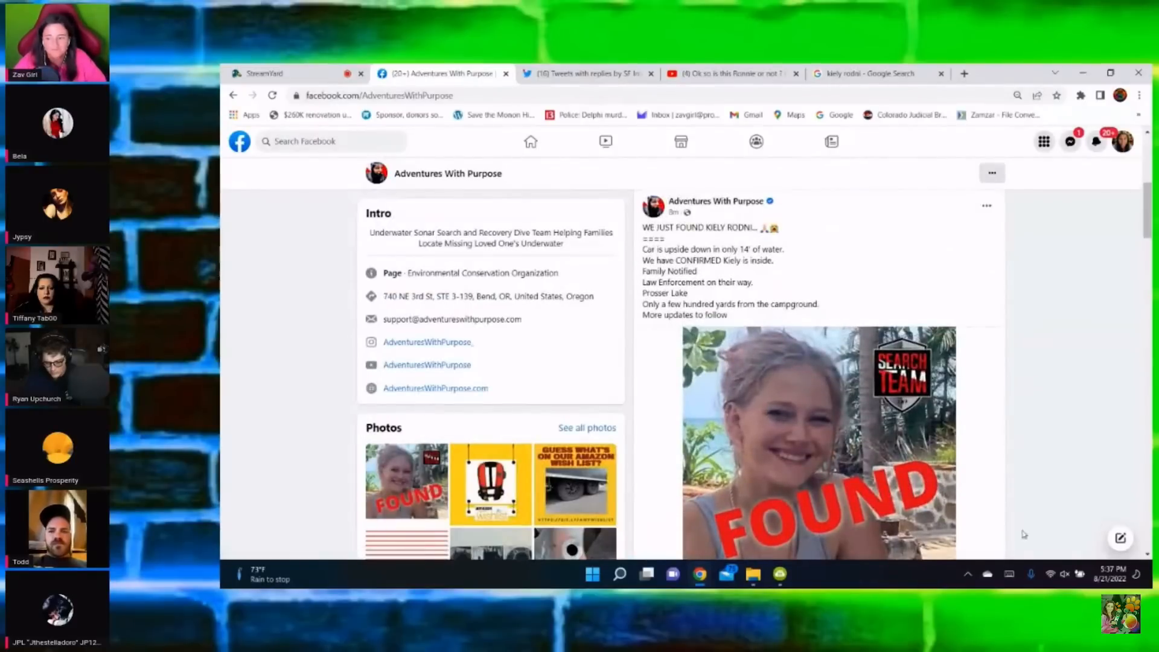
scroll("down", 3)
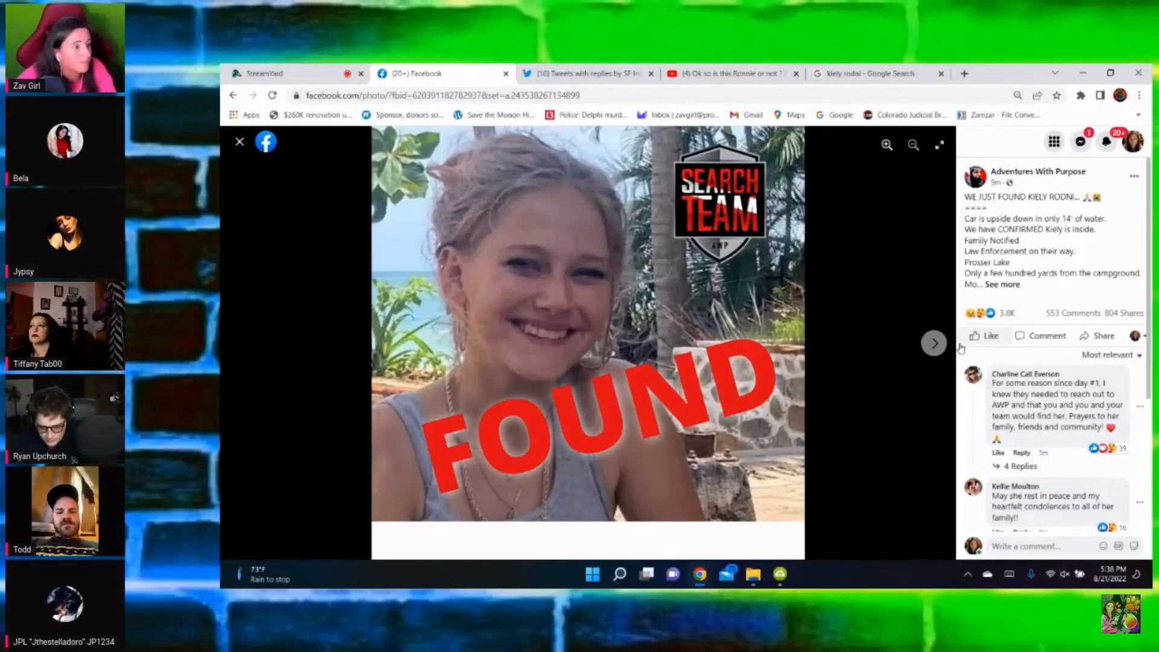
left_click(886, 144)
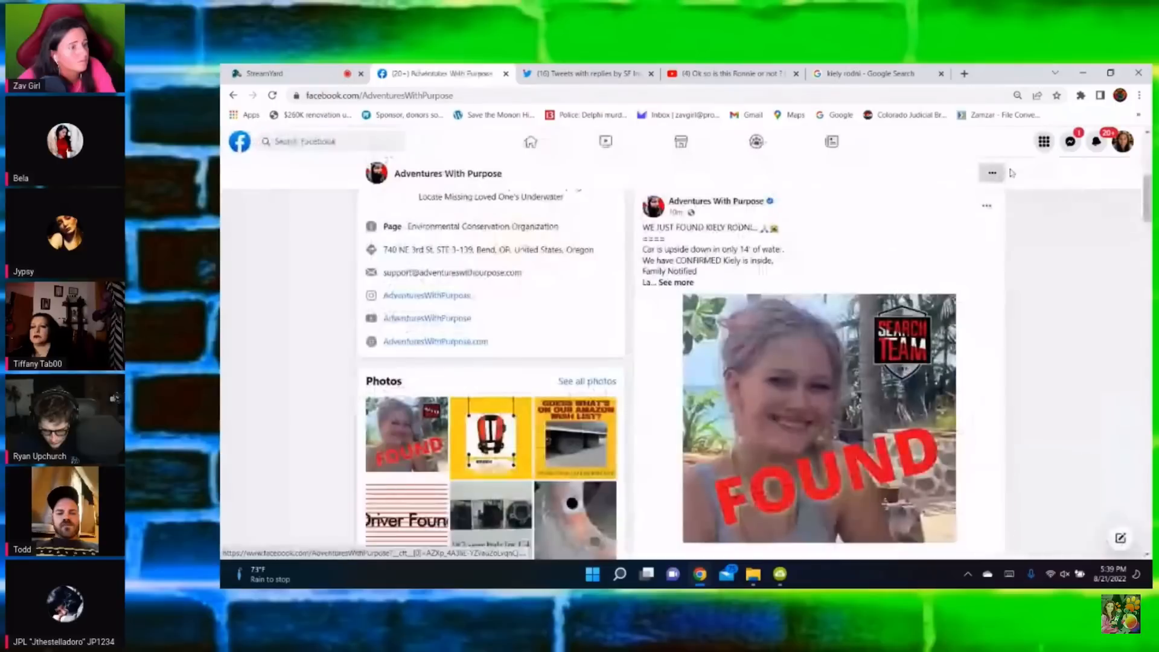
scroll("down", 3)
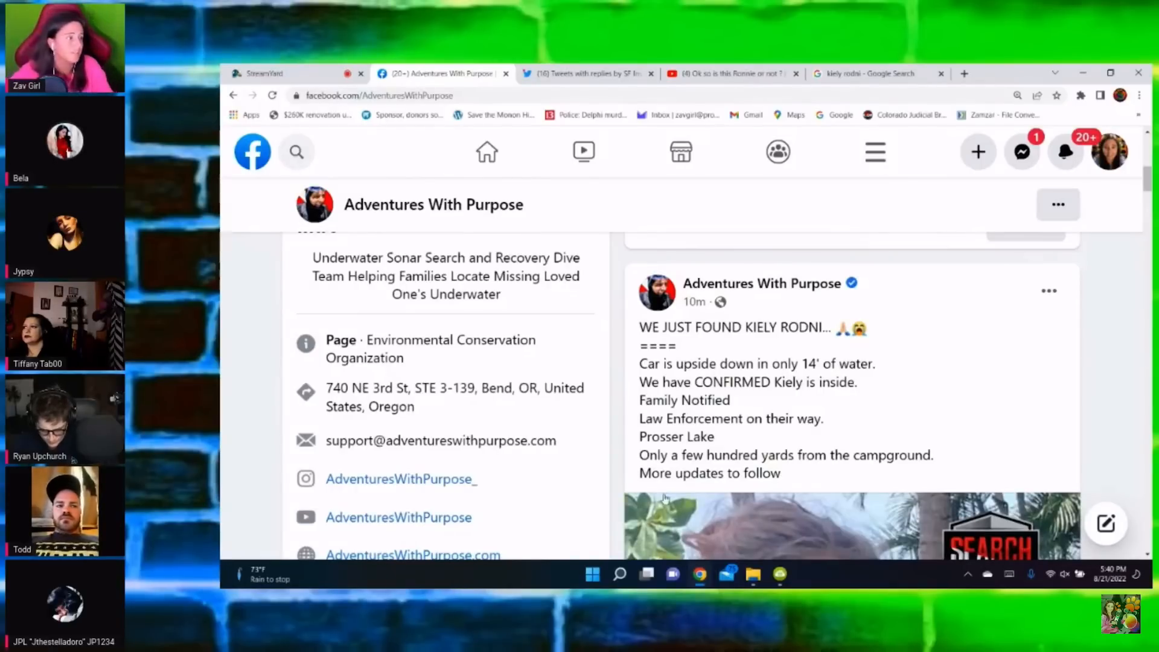
mouse_move(286, 195)
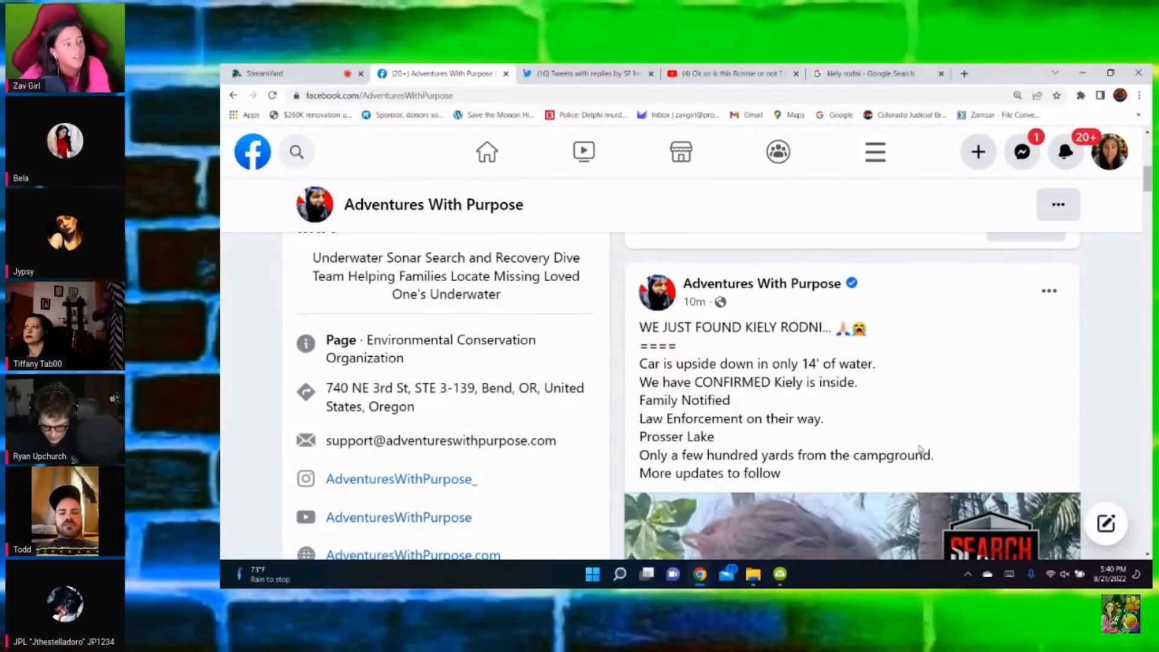
mouse_move(604, 283)
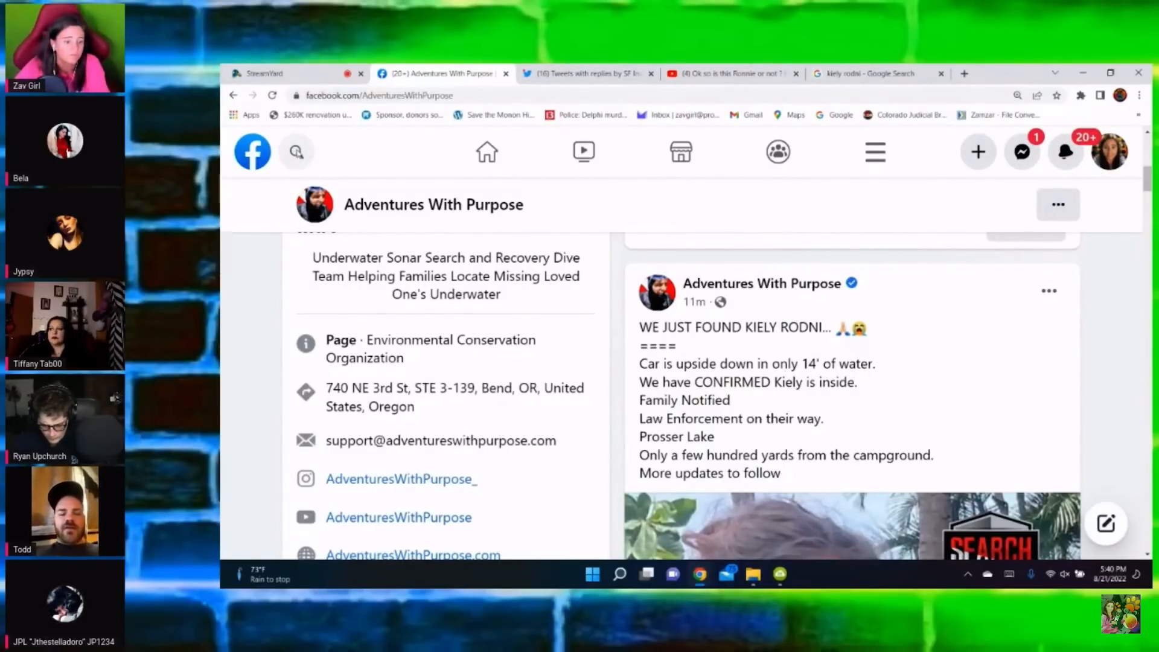
Search Facebook for 'placer' and filter the results to People.
left_click(296, 152)
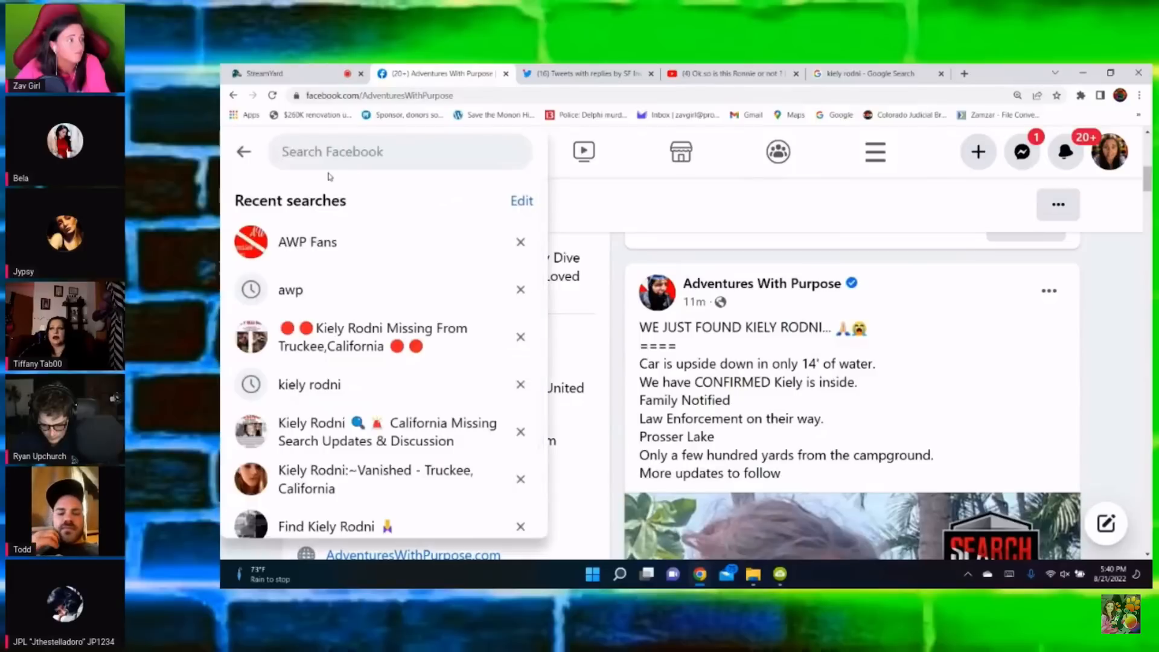
type("pla")
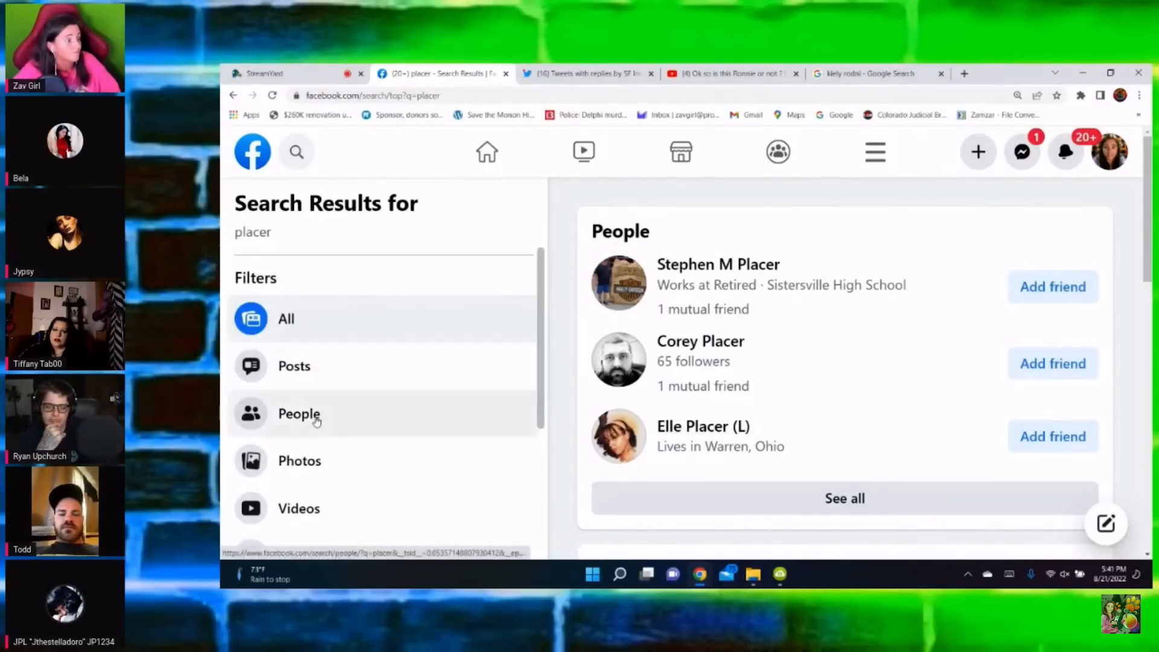
left_click(299, 414)
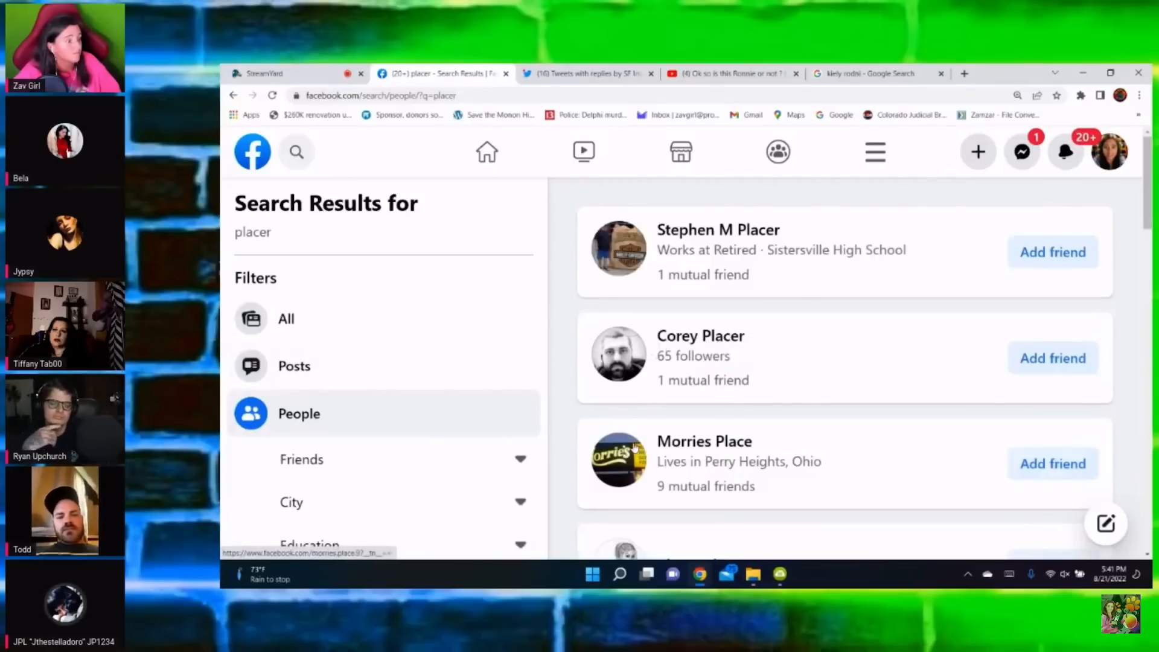